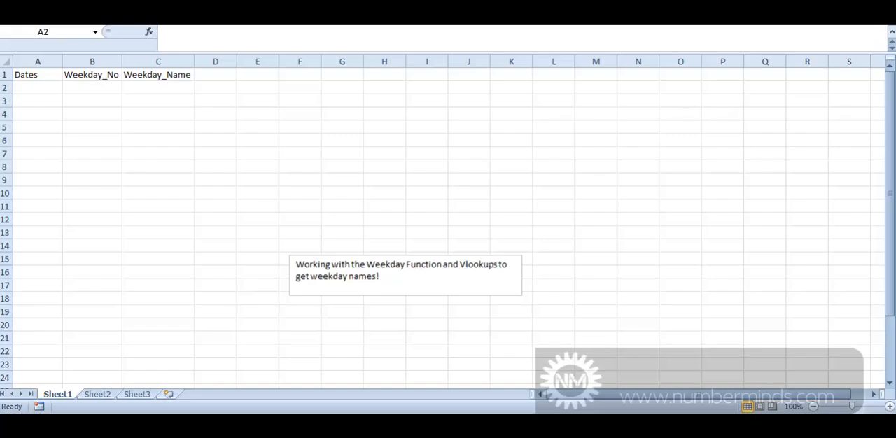
Step: Enter 01/06/2013 and 02/06/2013 as the first two dates, seeding the June series
text(01/06/2013)
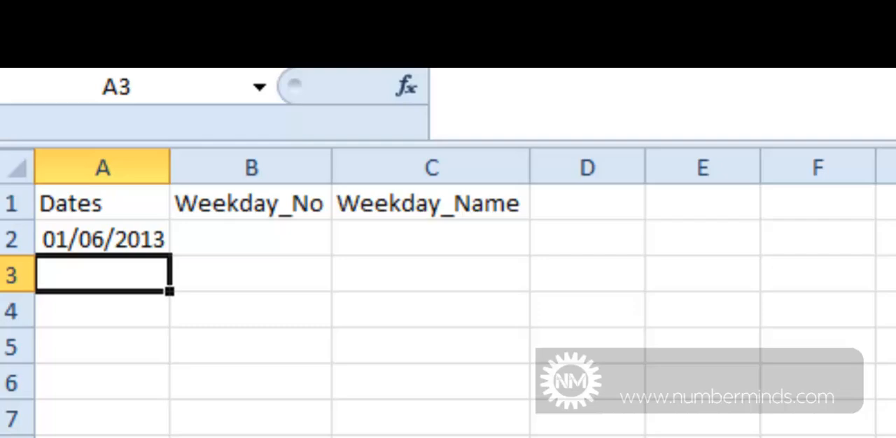
text(02/06/2013)
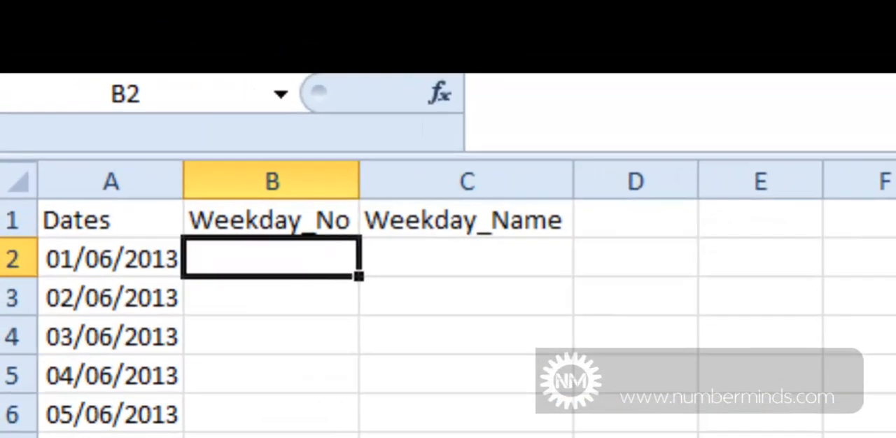
Step: Enter =WEEKDAY(A2) in B2, returning 7 for the first date
text(=week)
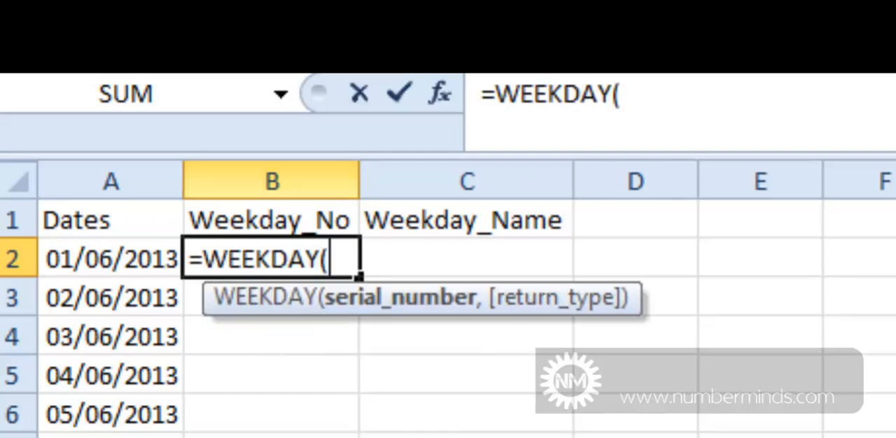
click(109, 260)
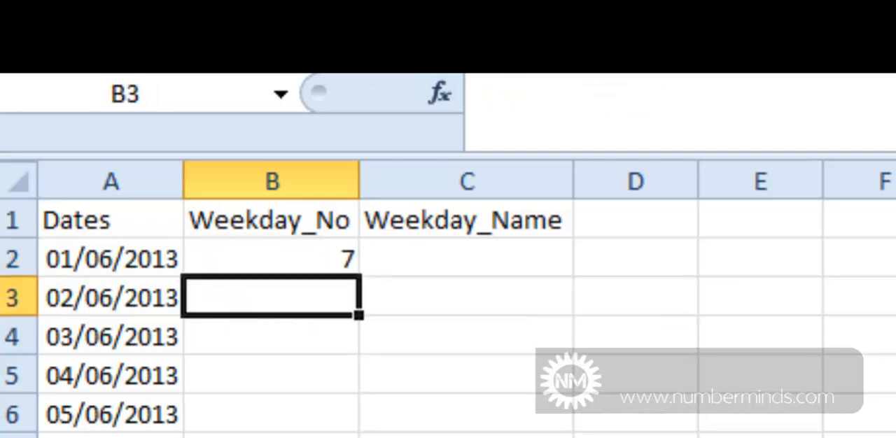
click(272, 259)
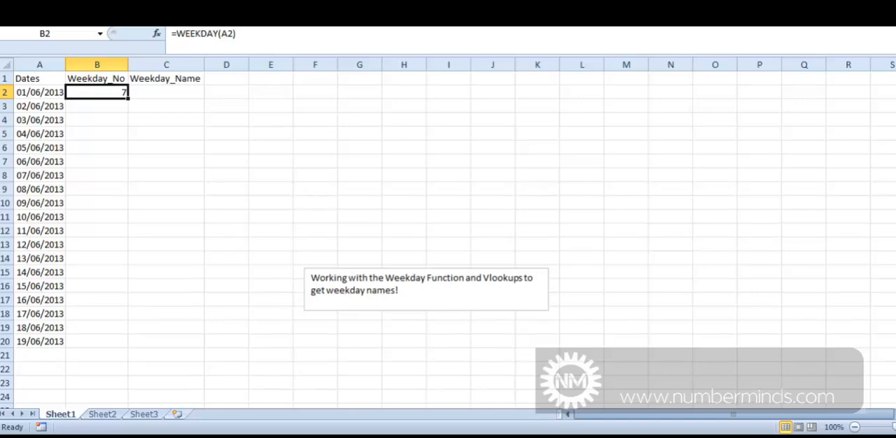
Step: Fill the WEEKDAY formula from B2 down to the last date row
drag(125, 95, 125, 342)
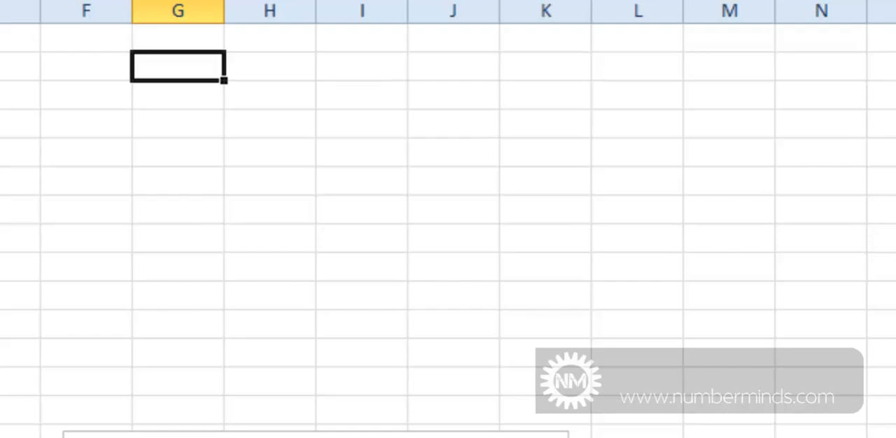
Step: Start the lookup table with 1 in G2 and Sunday in H2
text(1)
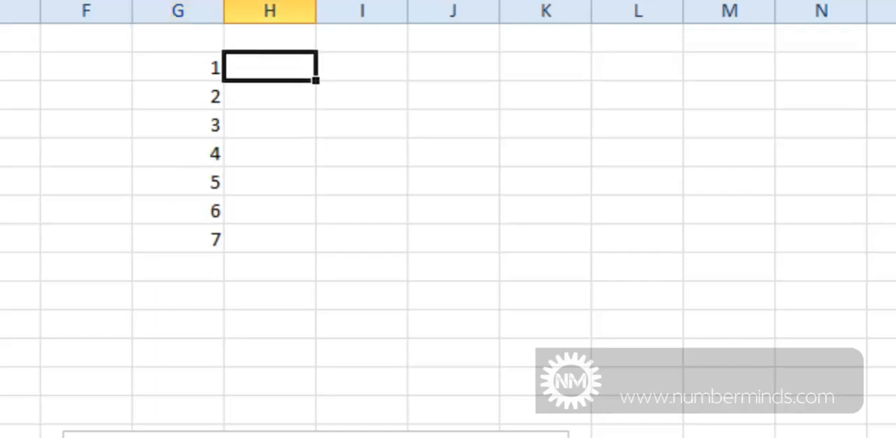
text(Sunday)
text(=)
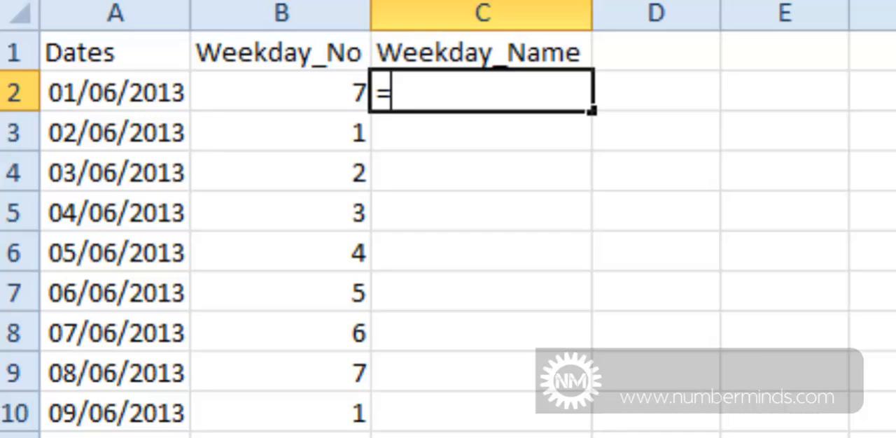
Step: Enter =VLOOKUP(B2,G2:H8,2,FALSE) in C2, returning Saturday
text(vlook)
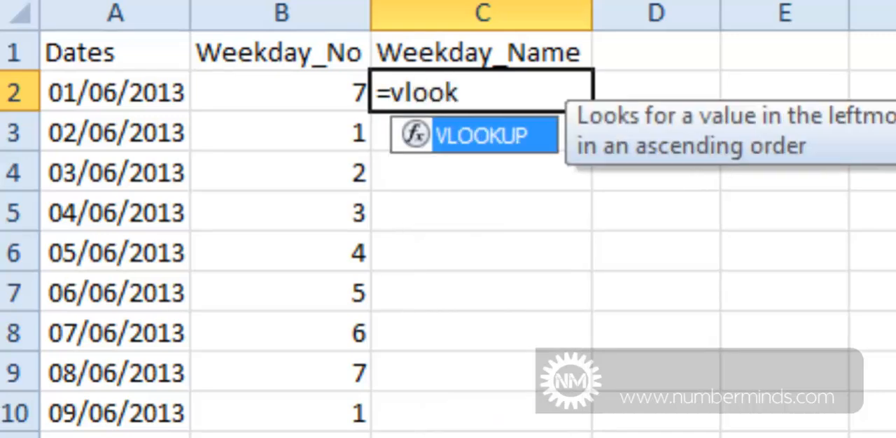
text(up()
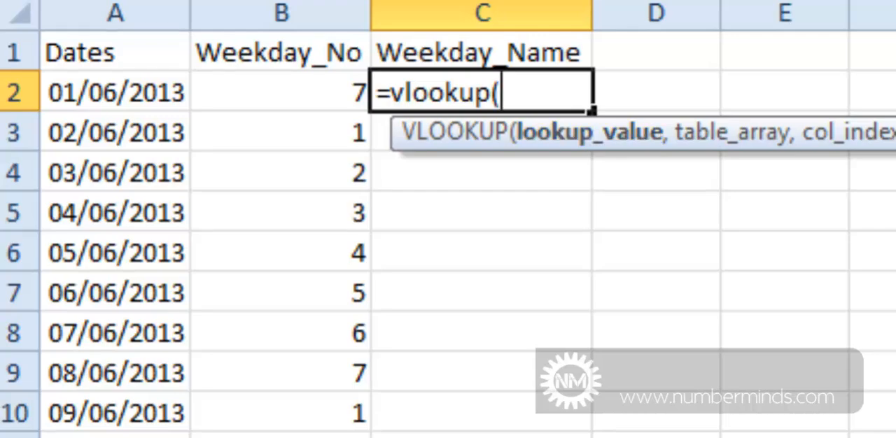
click(280, 92)
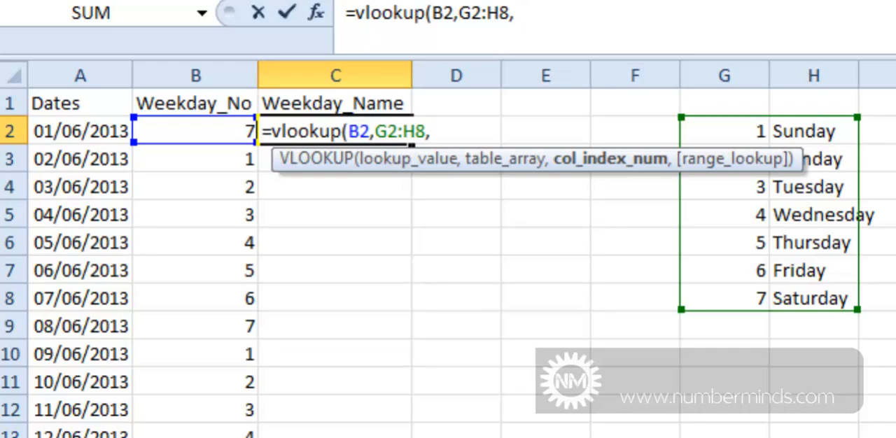
text(2,)
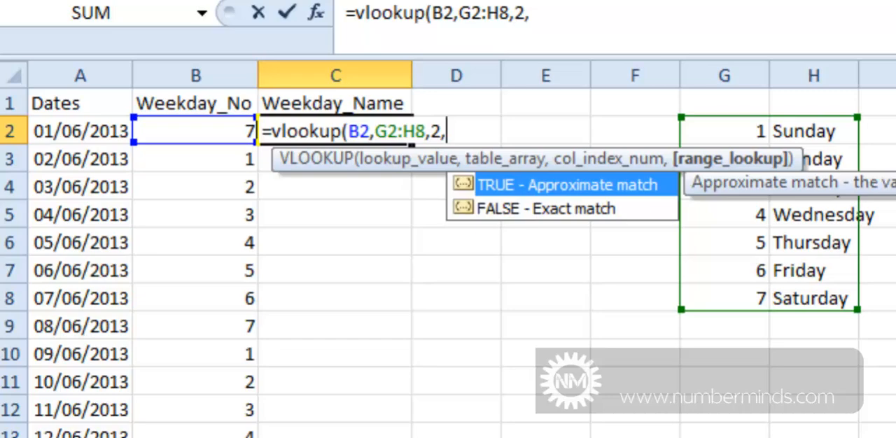
text(fa)
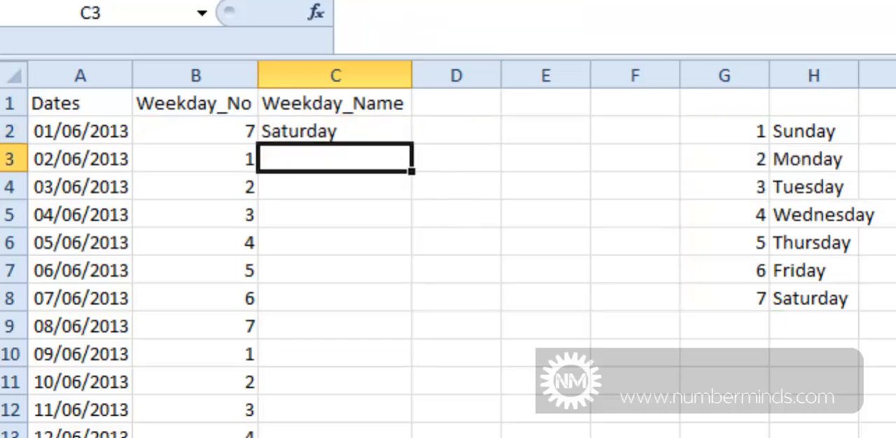
text(=VLOOKUP(B2,G2:H8,2,FALSE))
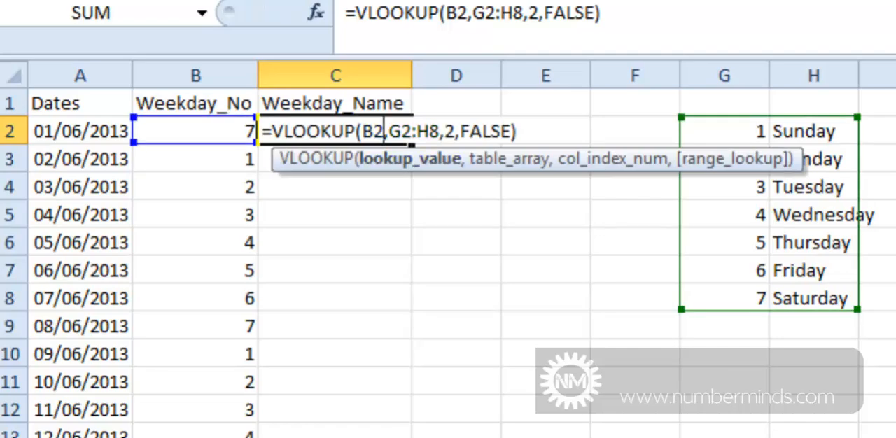
Step: Fill the VLOOKUP down to C21 and inspect the shifted G21:H27 reference causing #N/A
key(Enter)
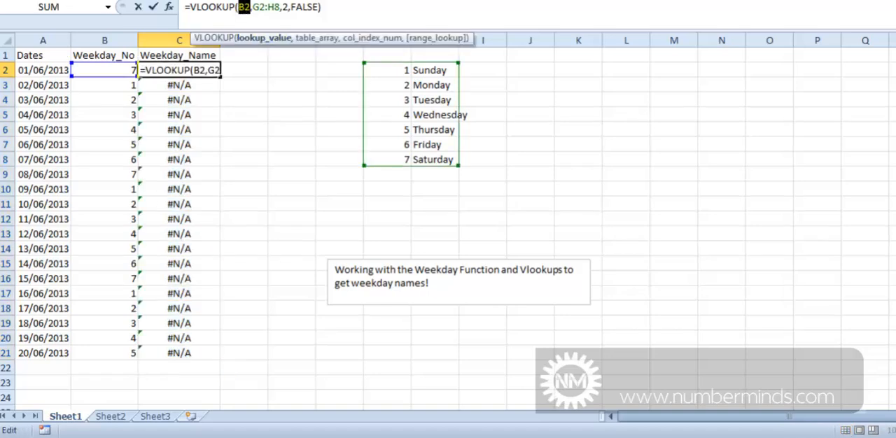
click(244, 367)
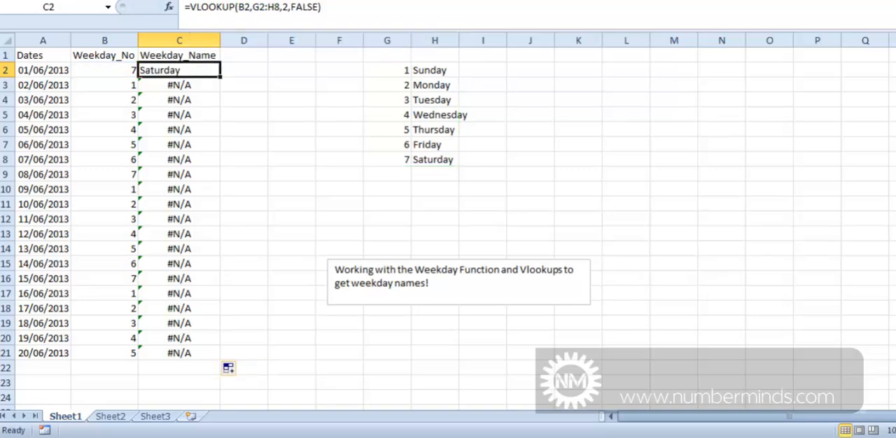
text(=VLOOKUP(B21,G21:H27,2,FALSE))
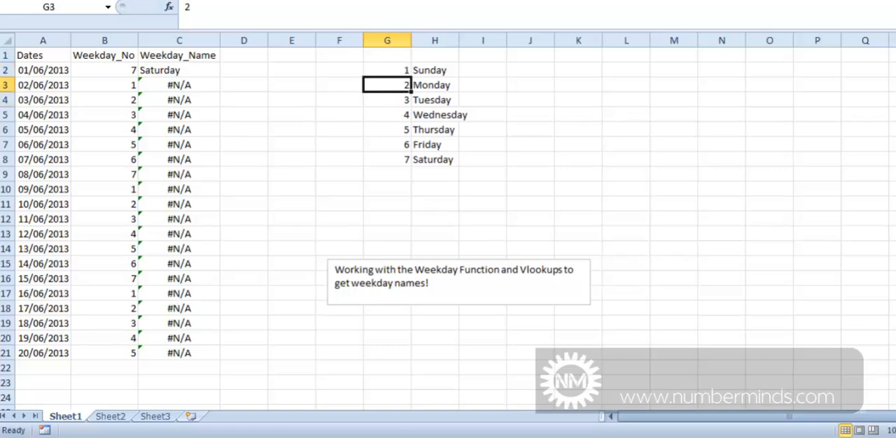
click(386, 70)
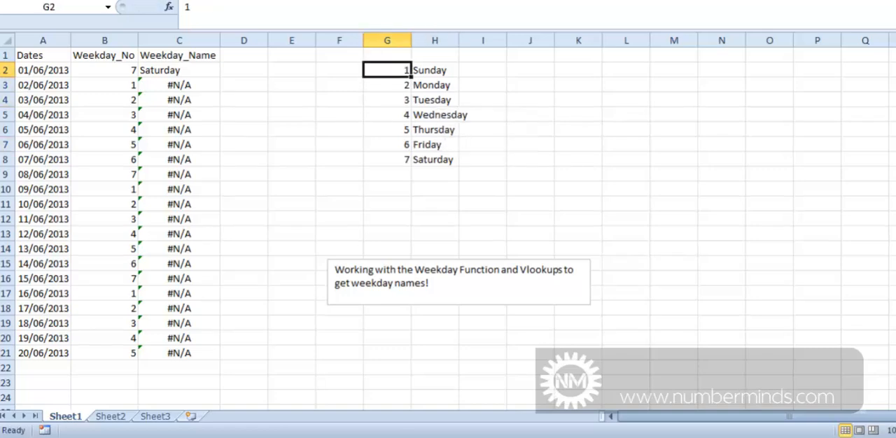
click(180, 70)
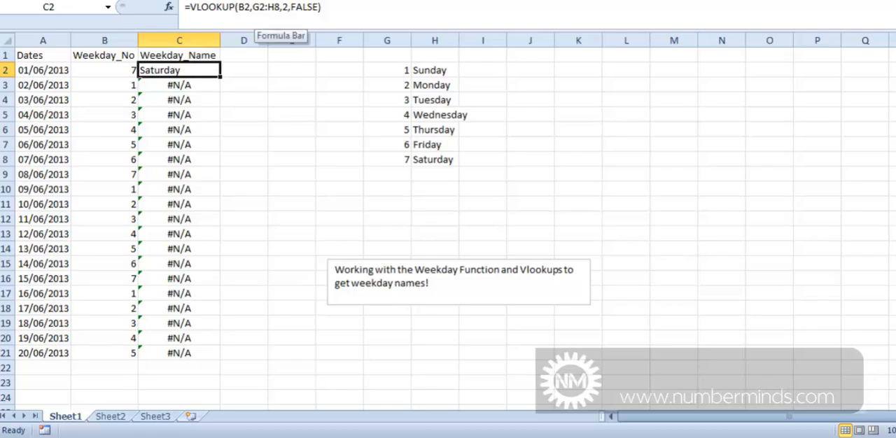
Step: Edit C2's VLOOKUP so the table range is absolute, $G$2:$H$8, with F4
double_click(179, 70)
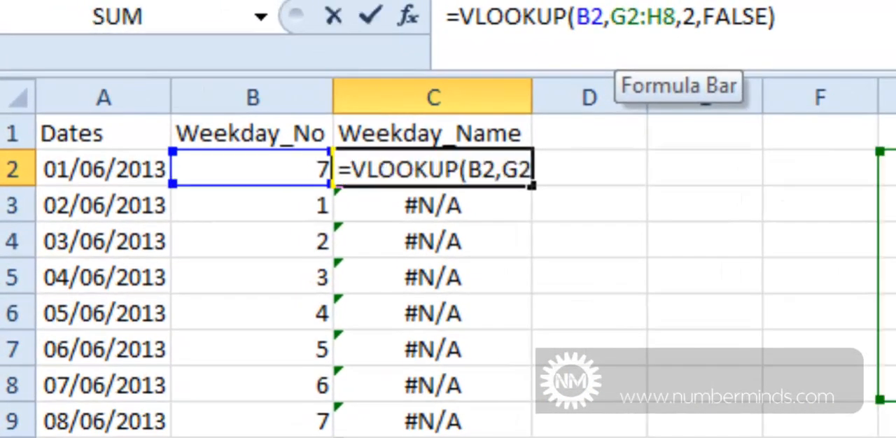
key(F4)
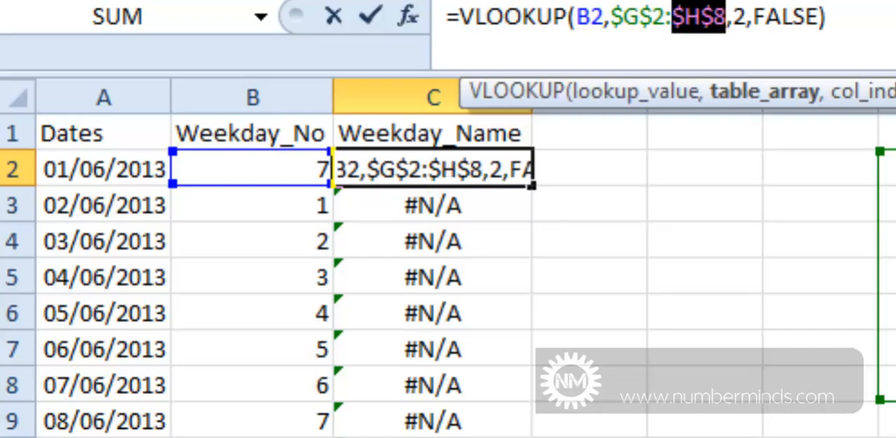
key(Enter)
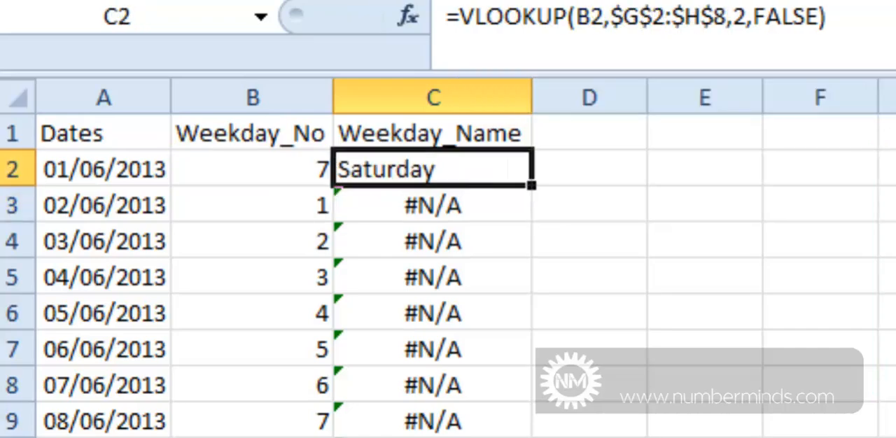